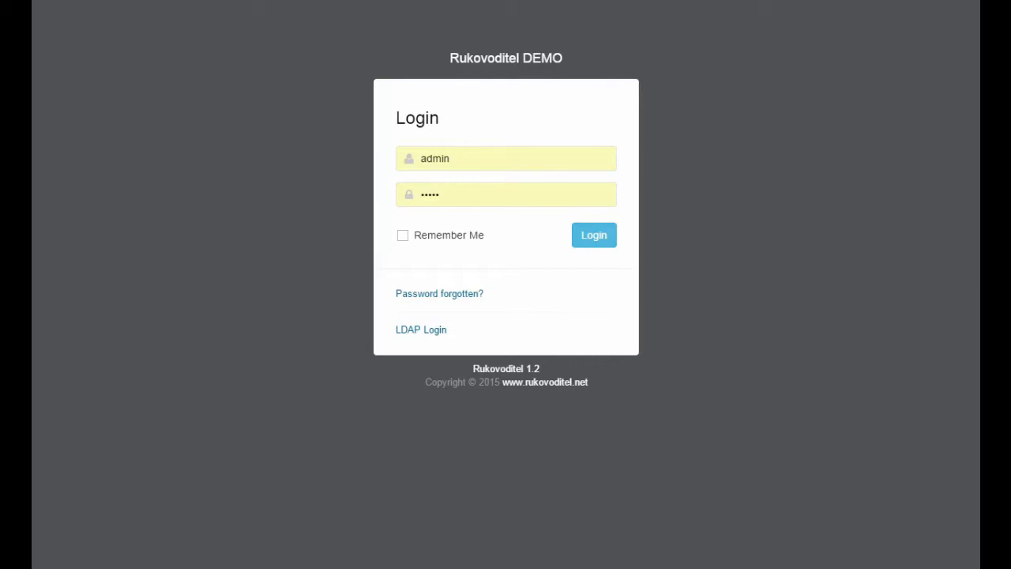
mouse_move(99, 61)
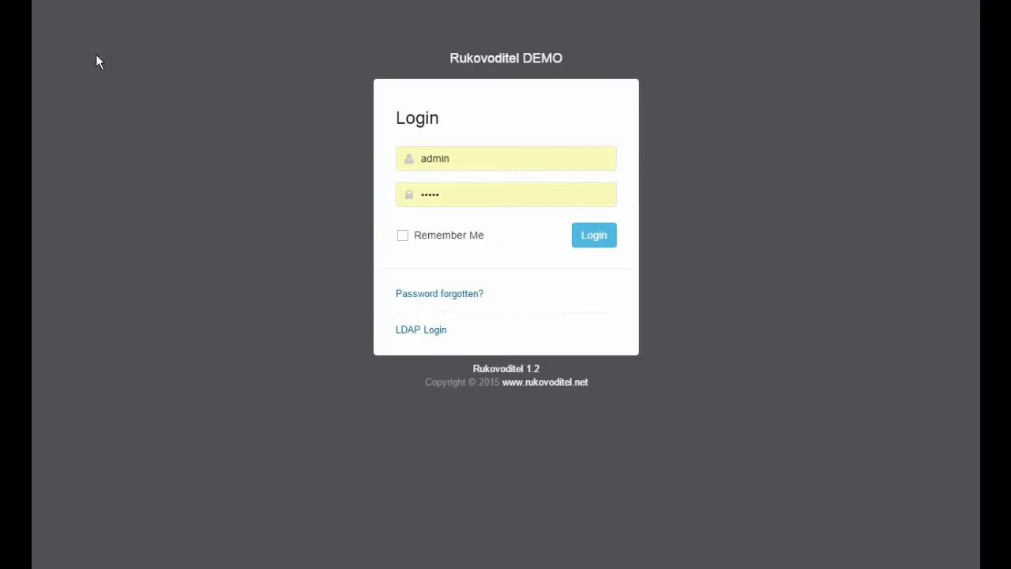
mouse_move(64, 22)
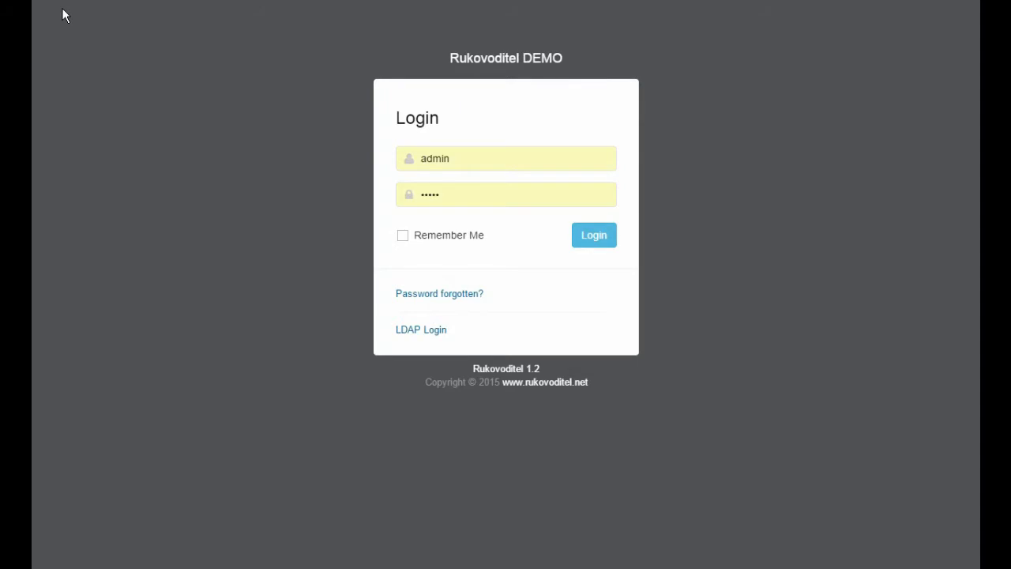
mouse_move(57, 15)
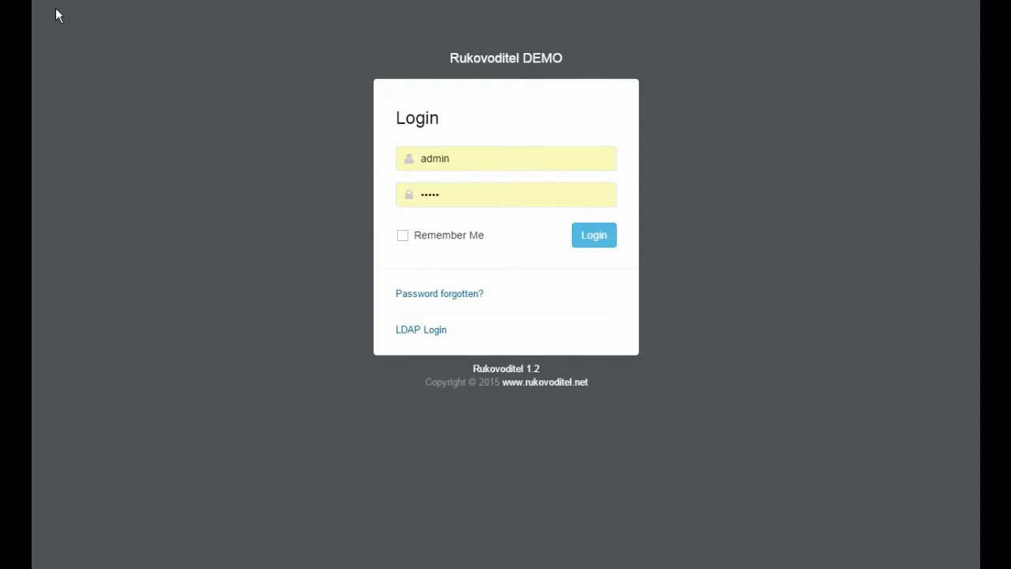
mouse_move(59, 41)
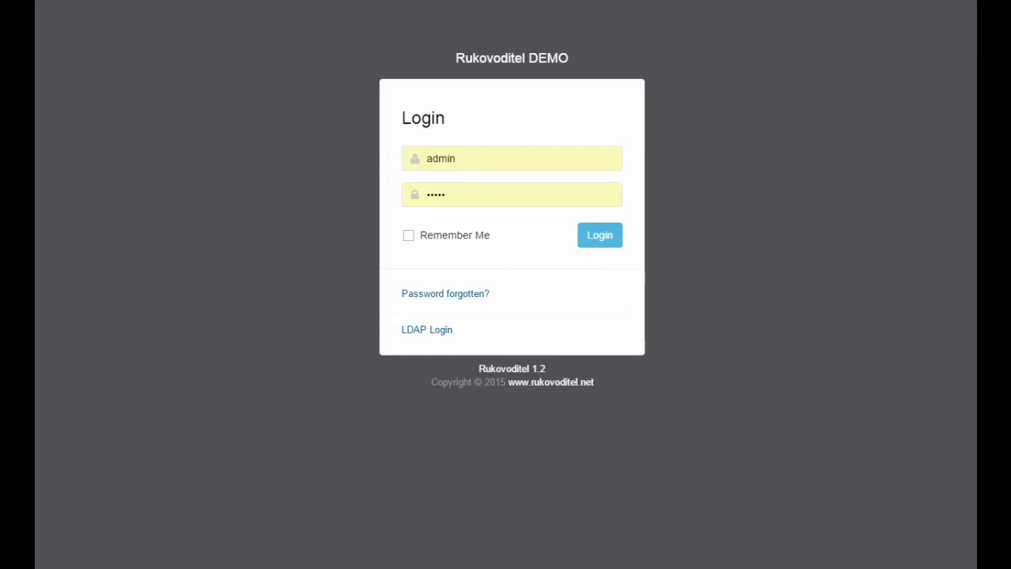
mouse_move(698, 200)
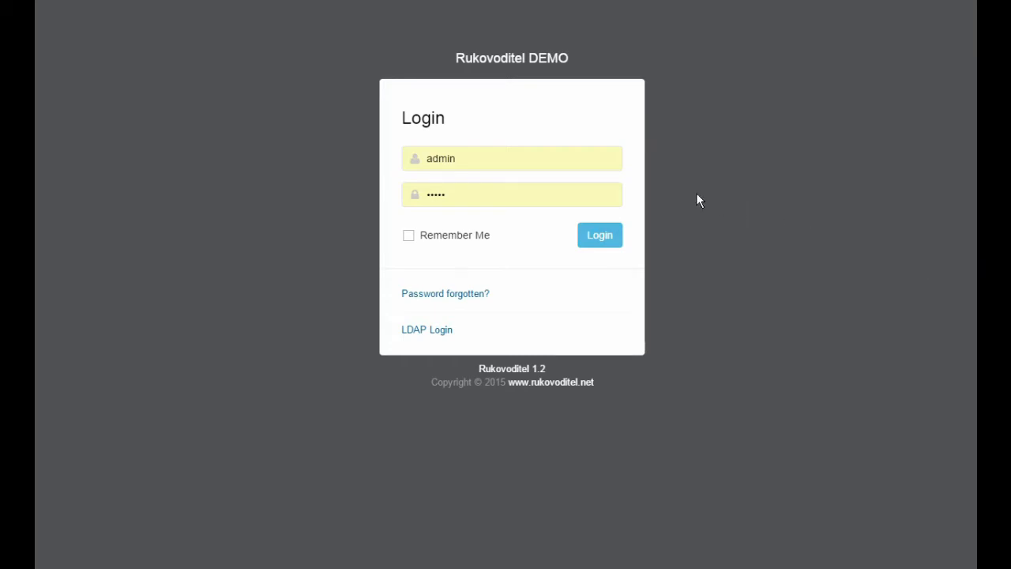
mouse_move(599, 235)
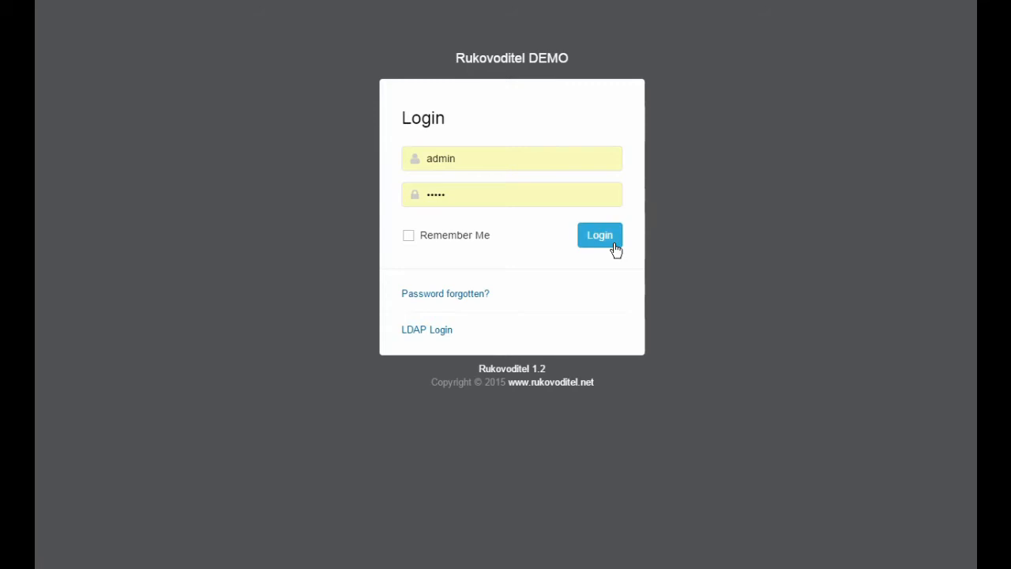
Sign in to the Rukovoditel demo as admin to reach the dashboard.
left_click(599, 234)
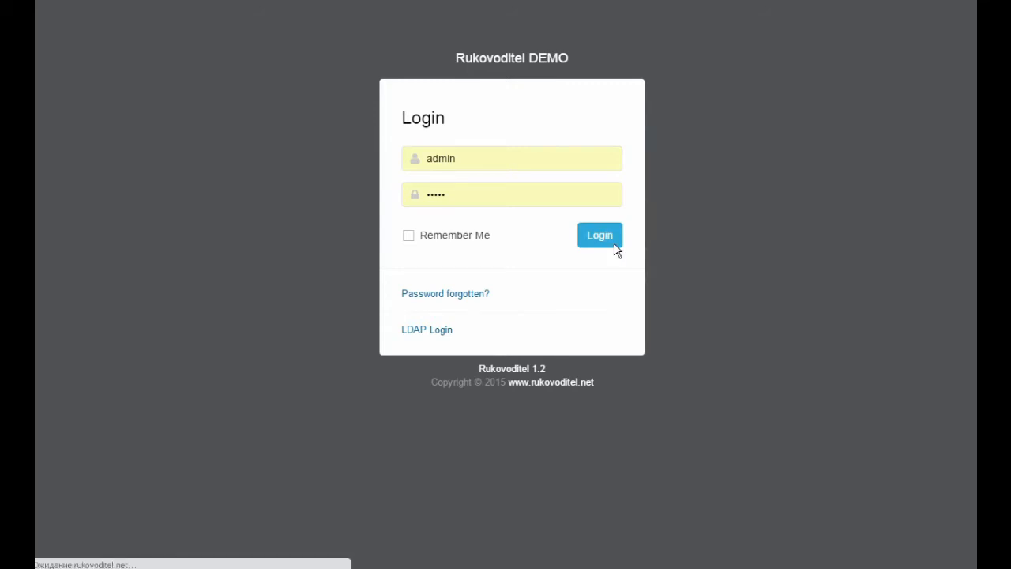
left_click(599, 234)
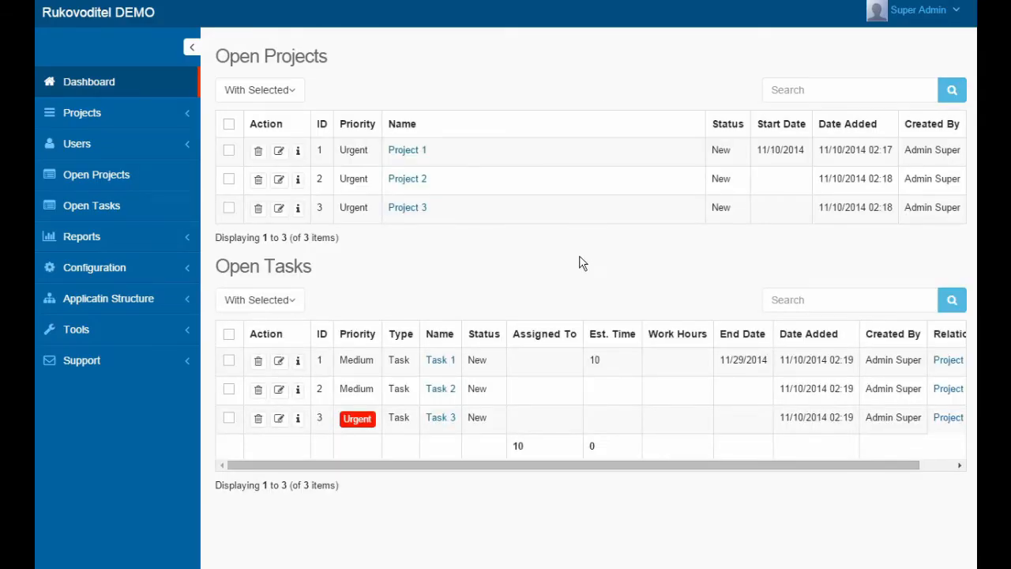
mouse_move(530, 273)
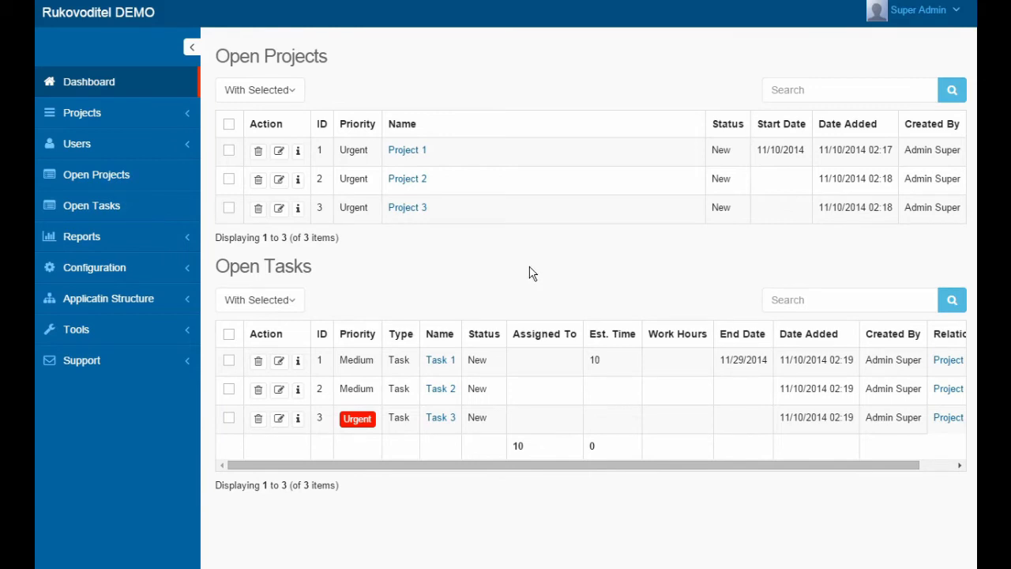
mouse_move(511, 281)
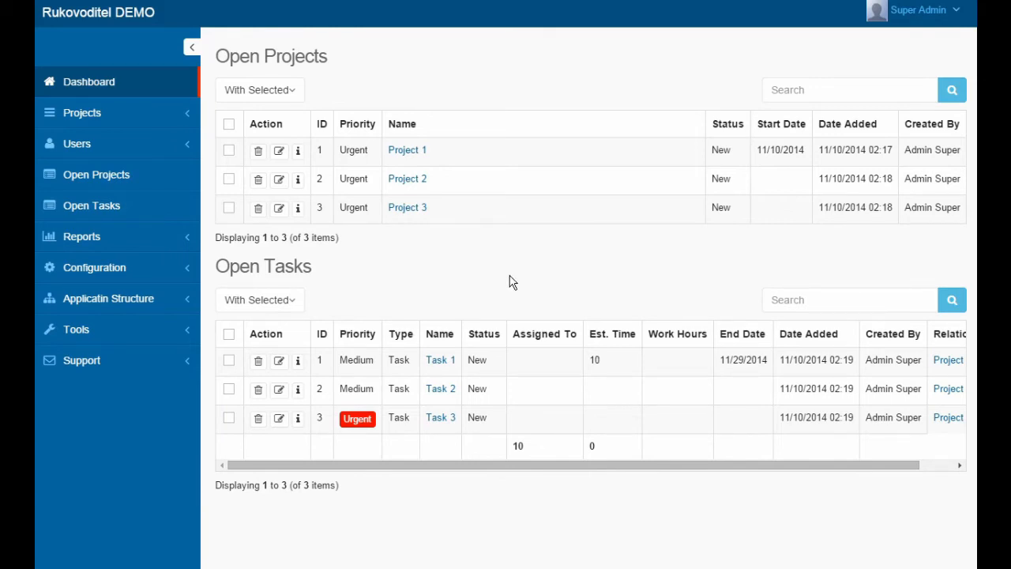
mouse_move(379, 109)
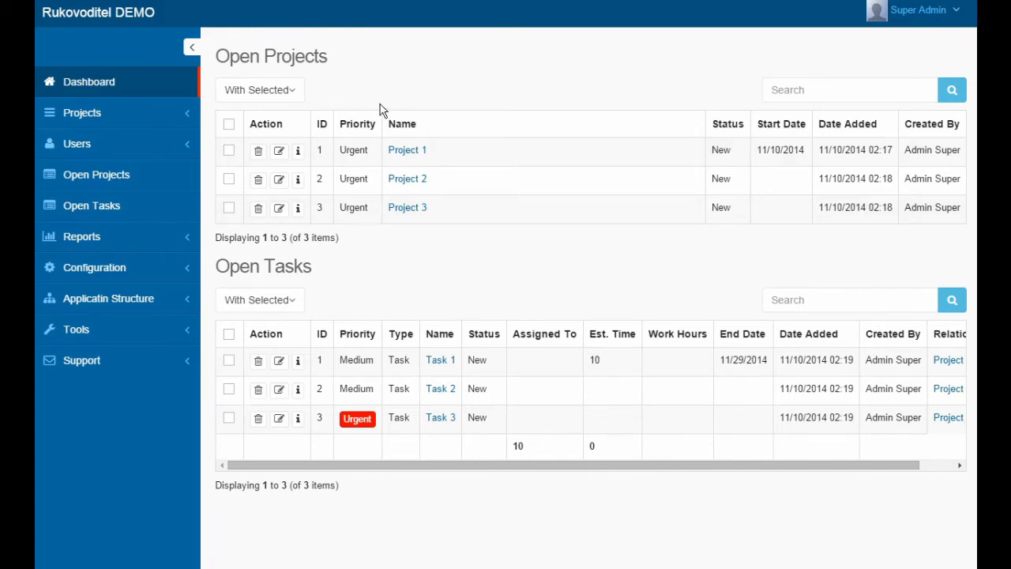
mouse_move(344, 267)
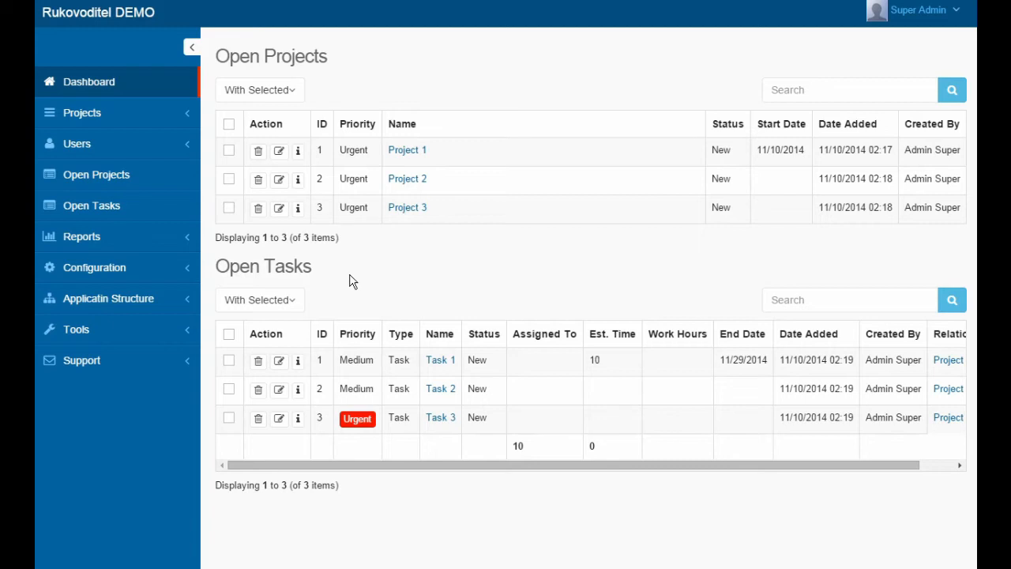
mouse_move(353, 292)
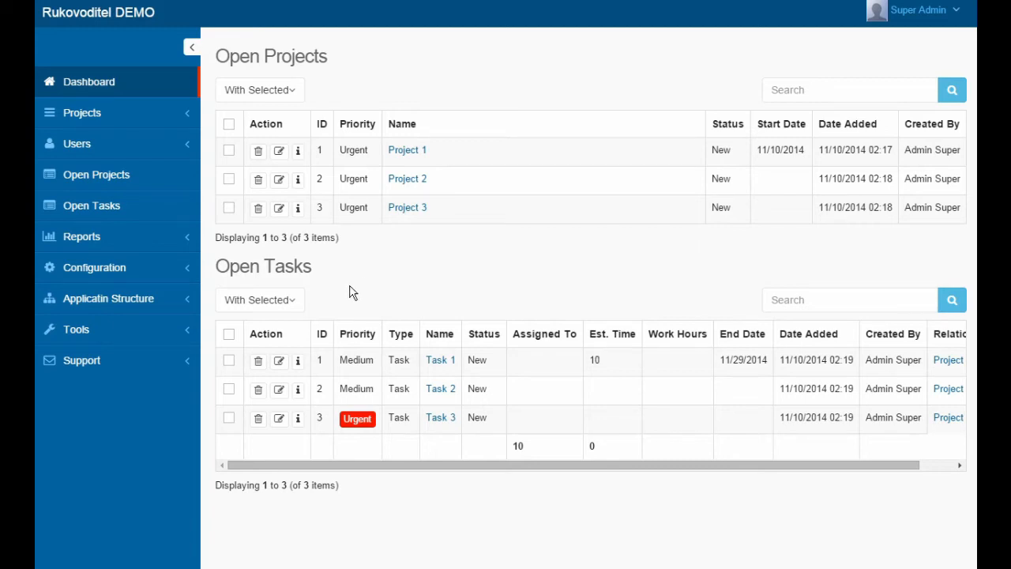
mouse_move(350, 290)
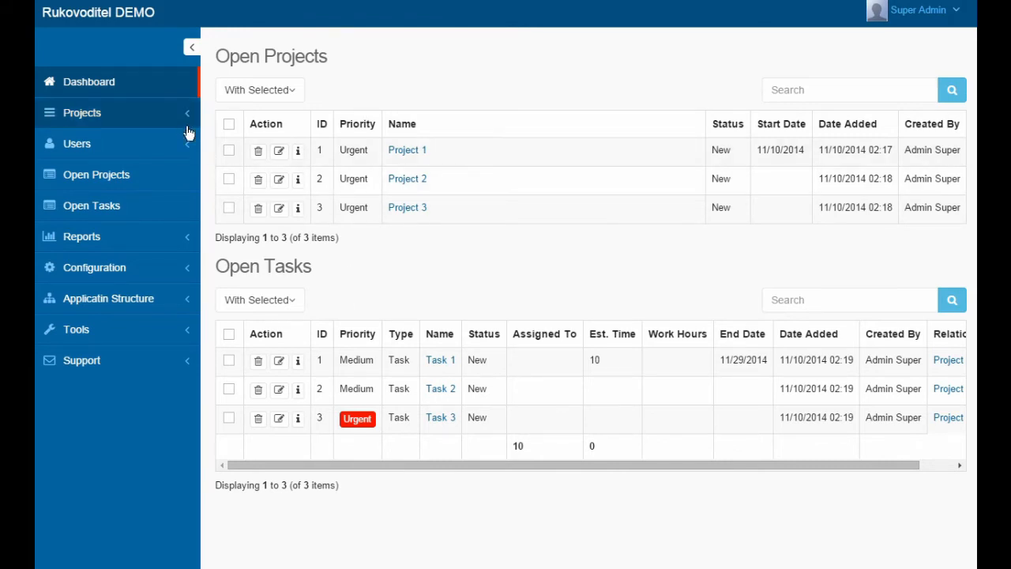
Create a project named 'New Project' with High priority and save it.
left_click(82, 112)
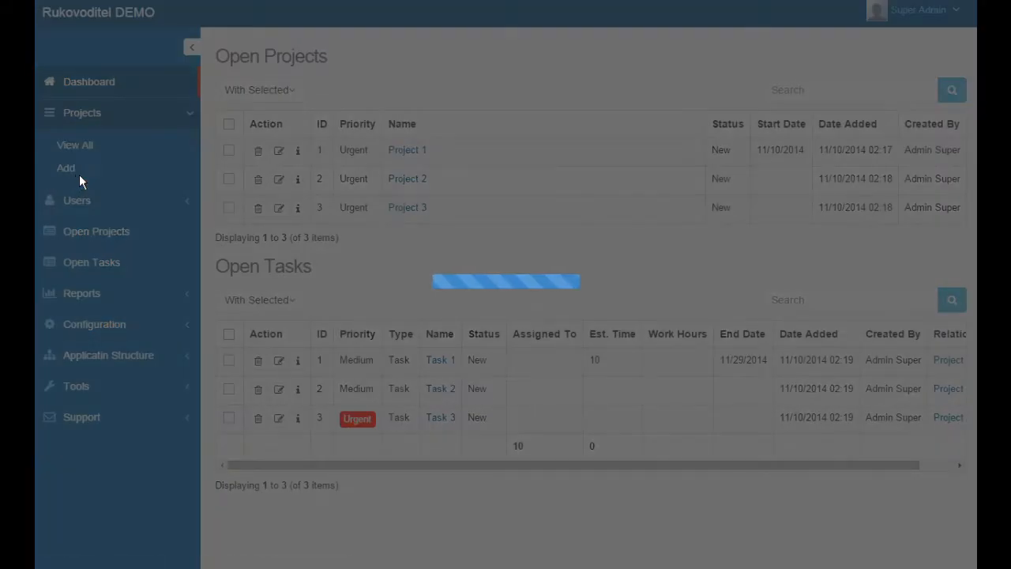
left_click(65, 168)
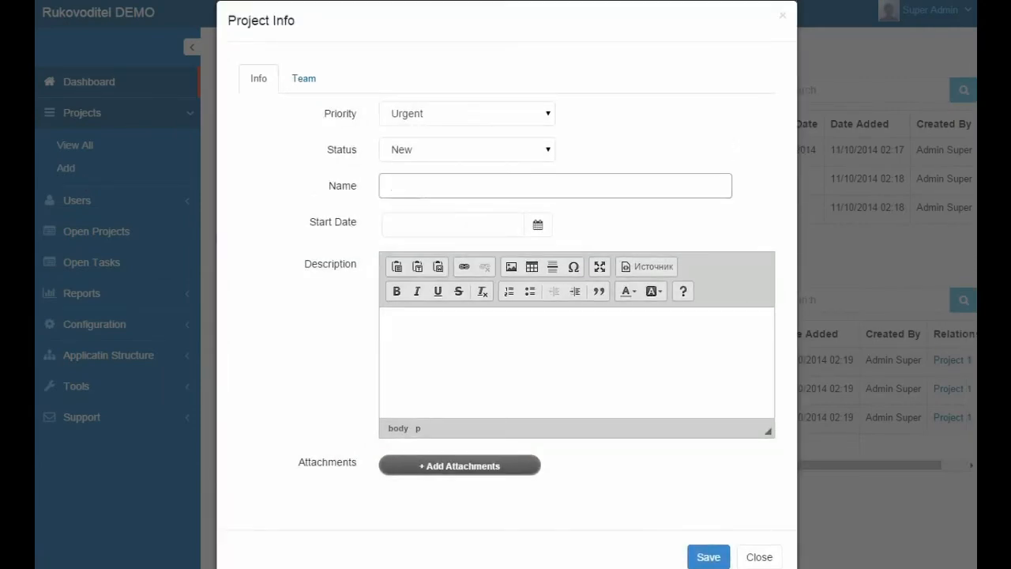
type("New Project")
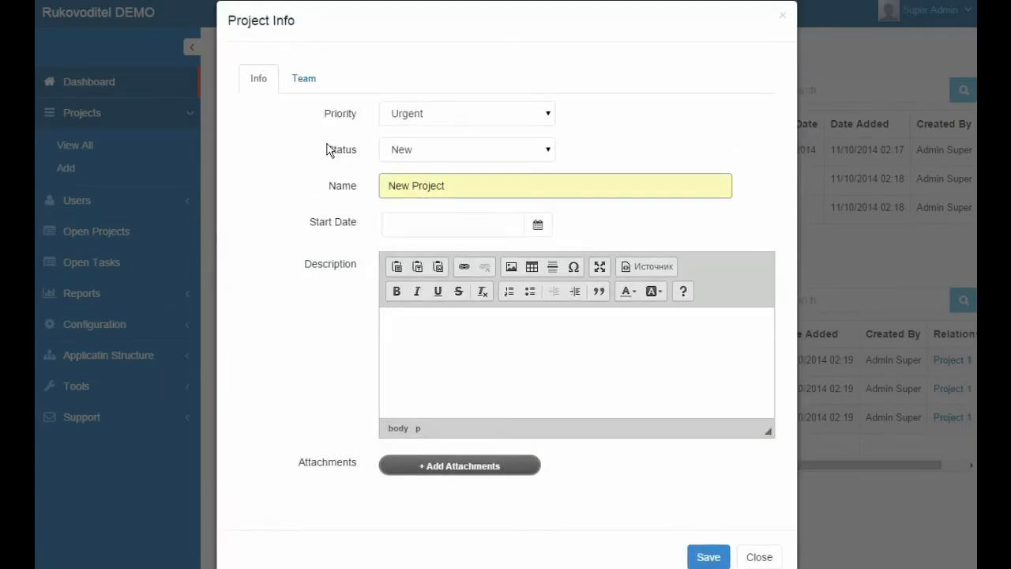
left_click(303, 78)
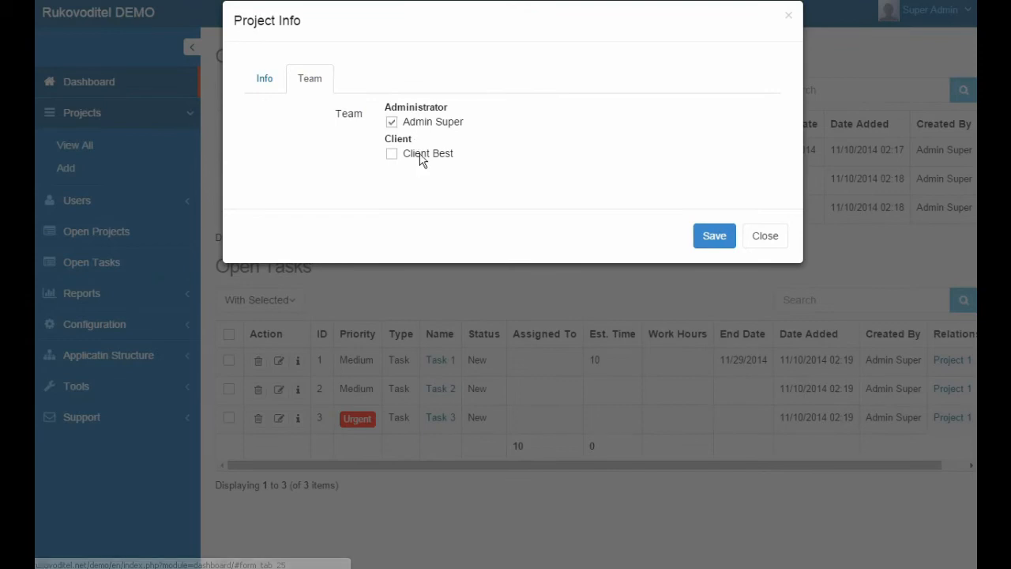
left_click(258, 79)
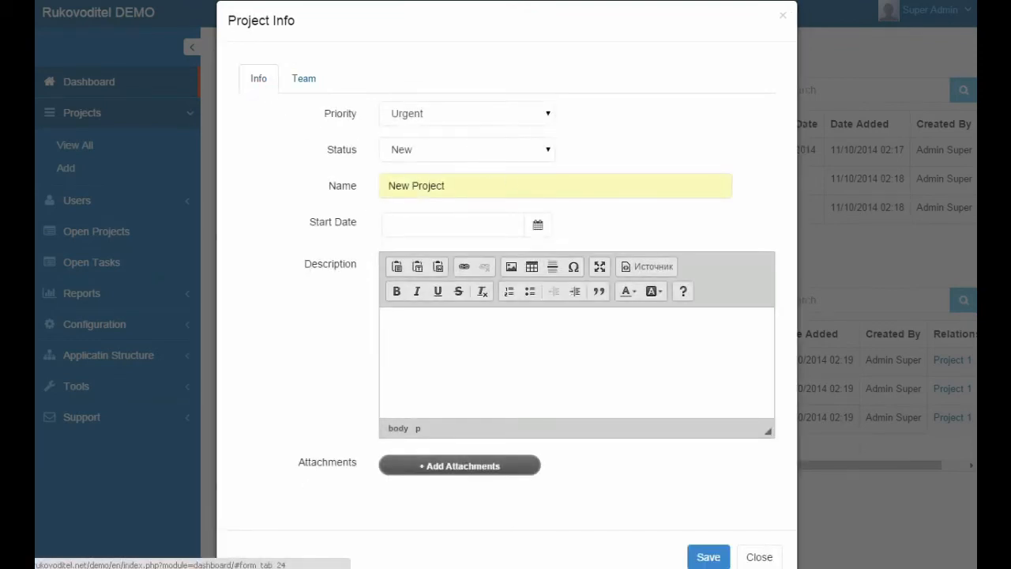
mouse_move(688, 518)
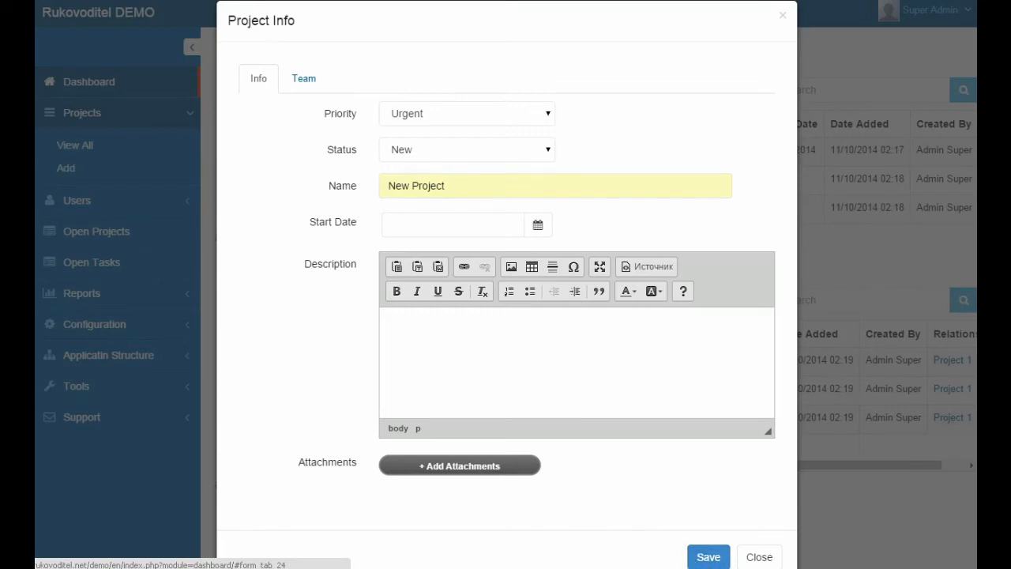
mouse_move(758, 172)
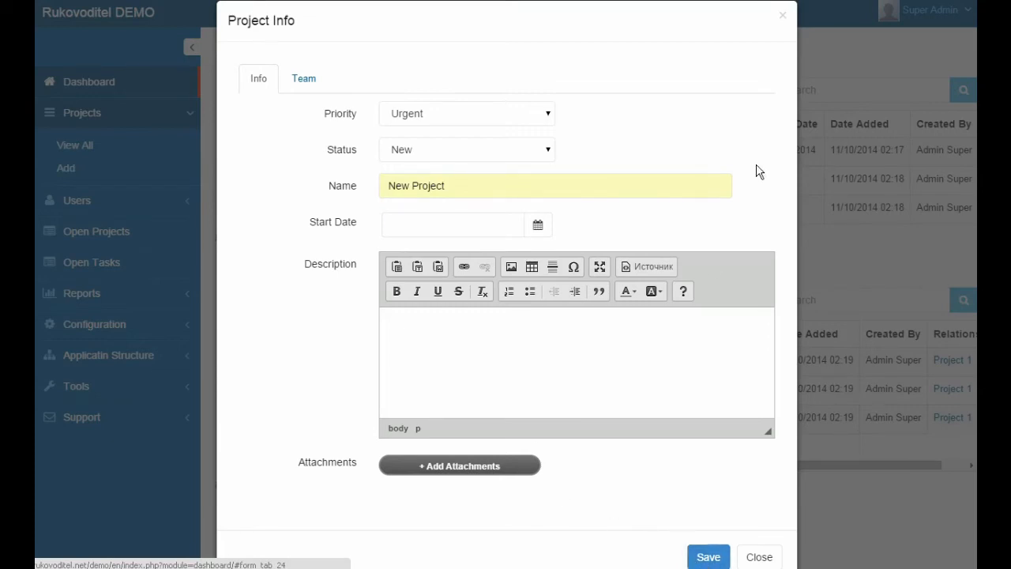
mouse_move(632, 166)
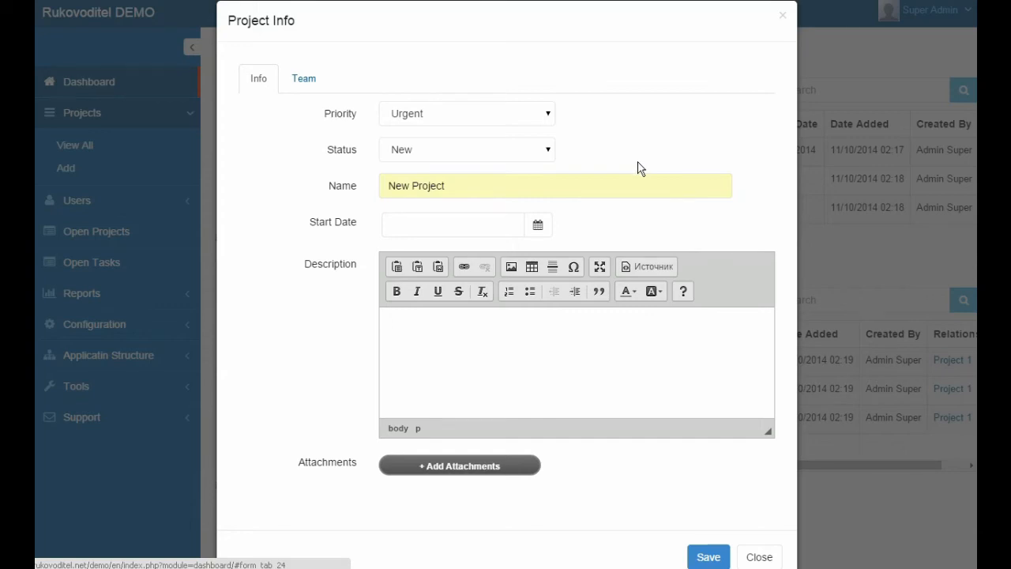
mouse_move(711, 251)
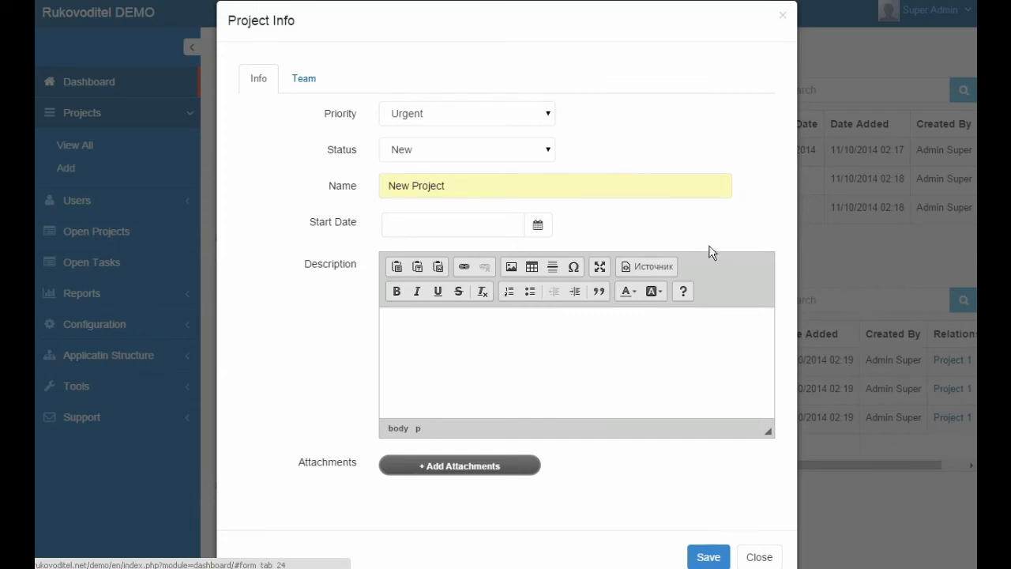
left_click(466, 112)
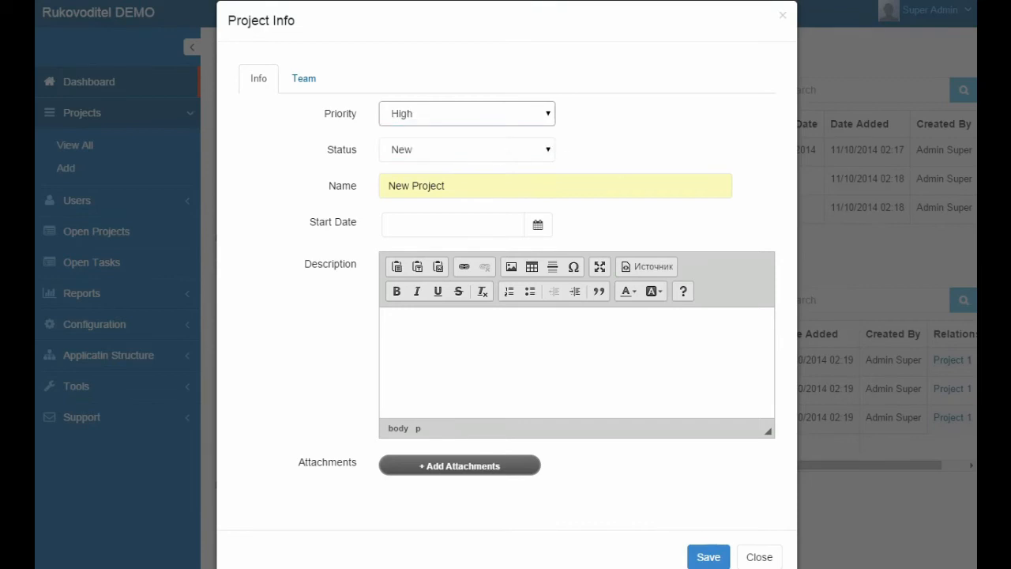
left_click(708, 557)
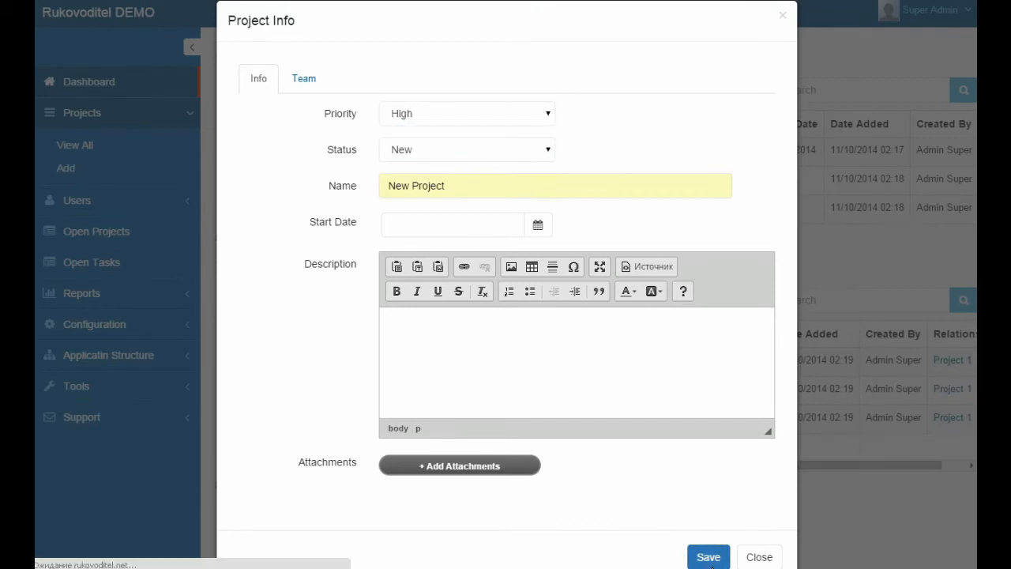
left_click(708, 556)
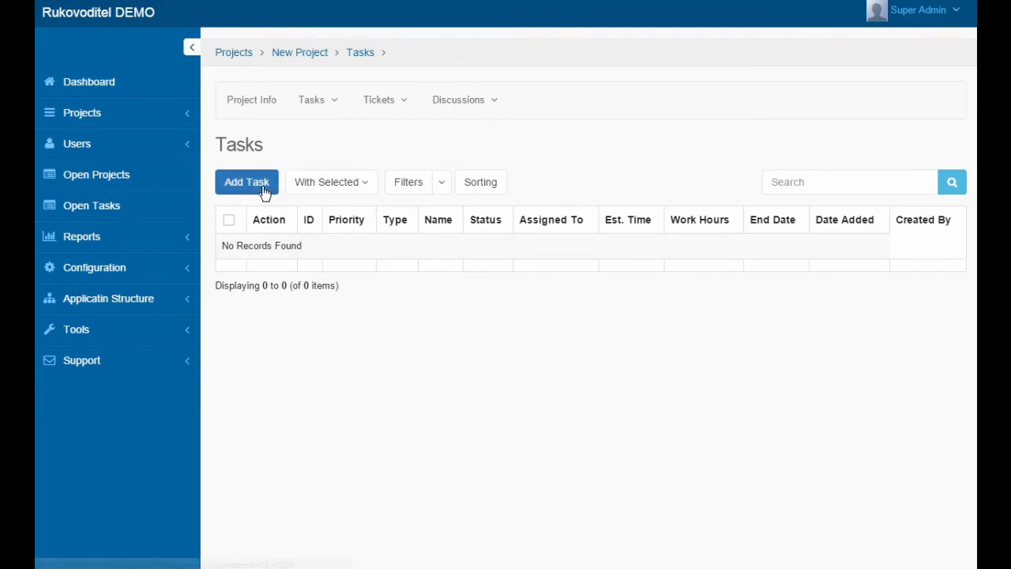
Add a task 'New Task' to New Project, assigned to Admin Super, and save.
left_click(247, 182)
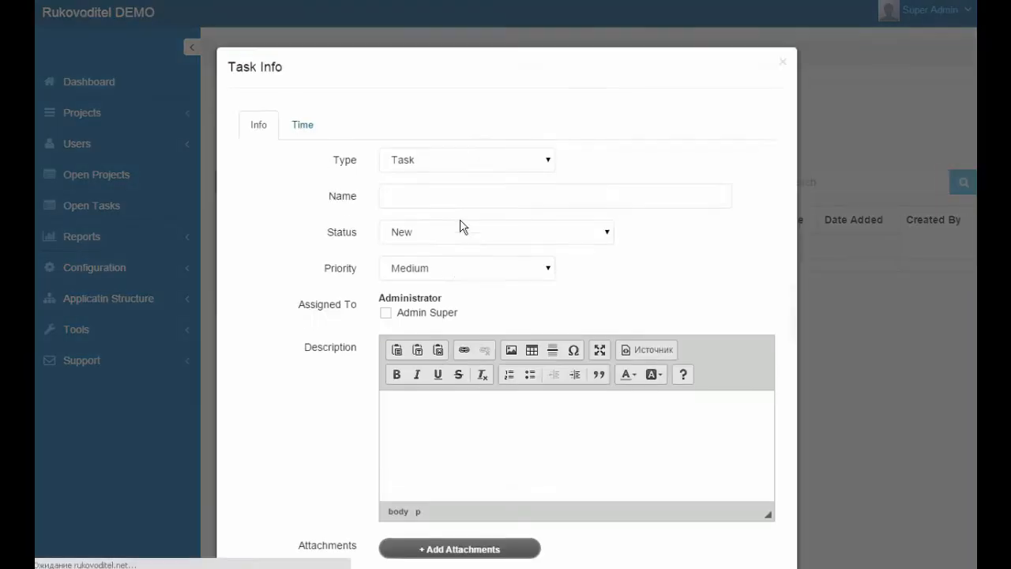
type("New Task")
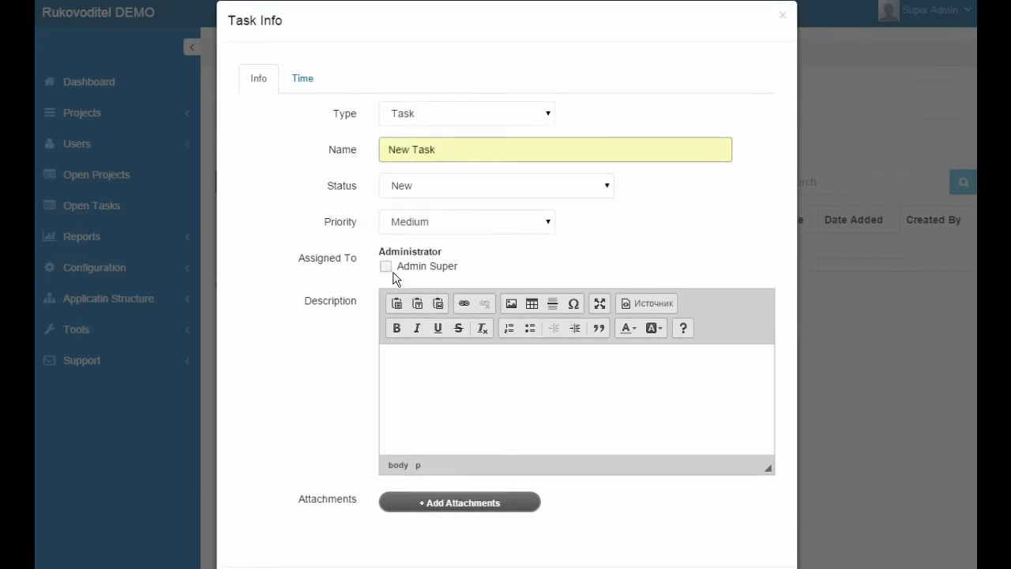
left_click(386, 265)
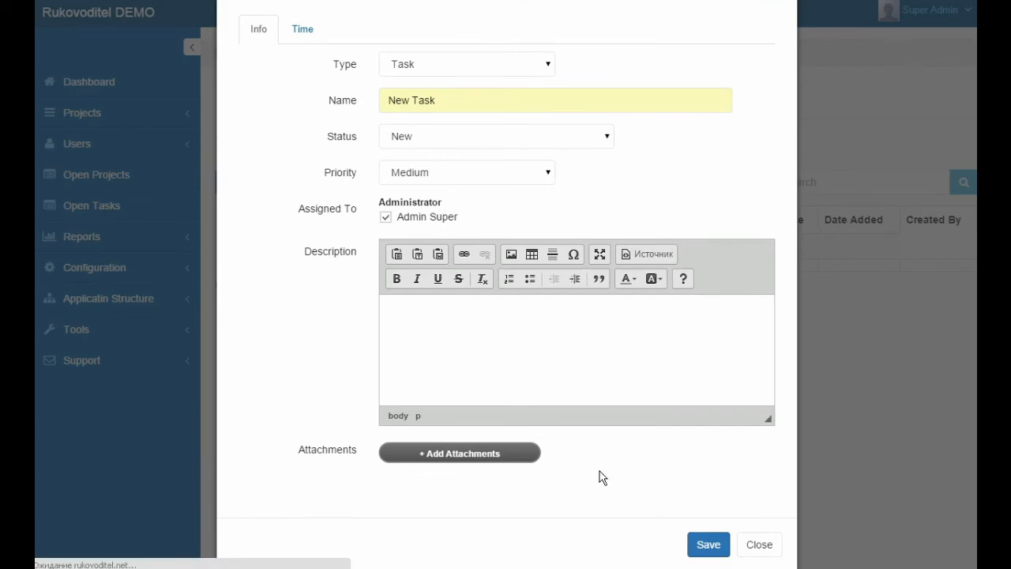
left_click(708, 544)
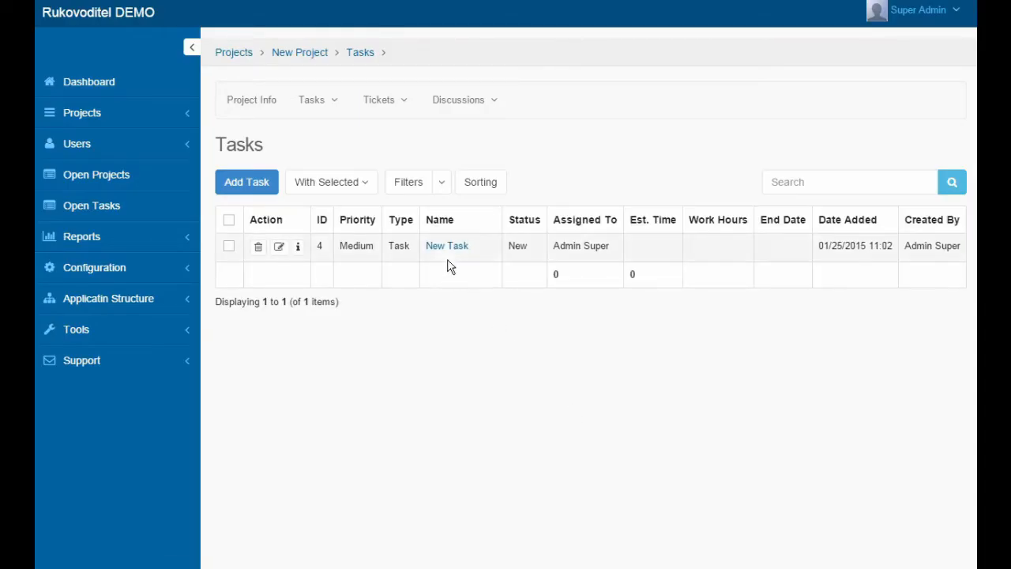
Mark New Task as Done through a saved status-change comment.
left_click(446, 246)
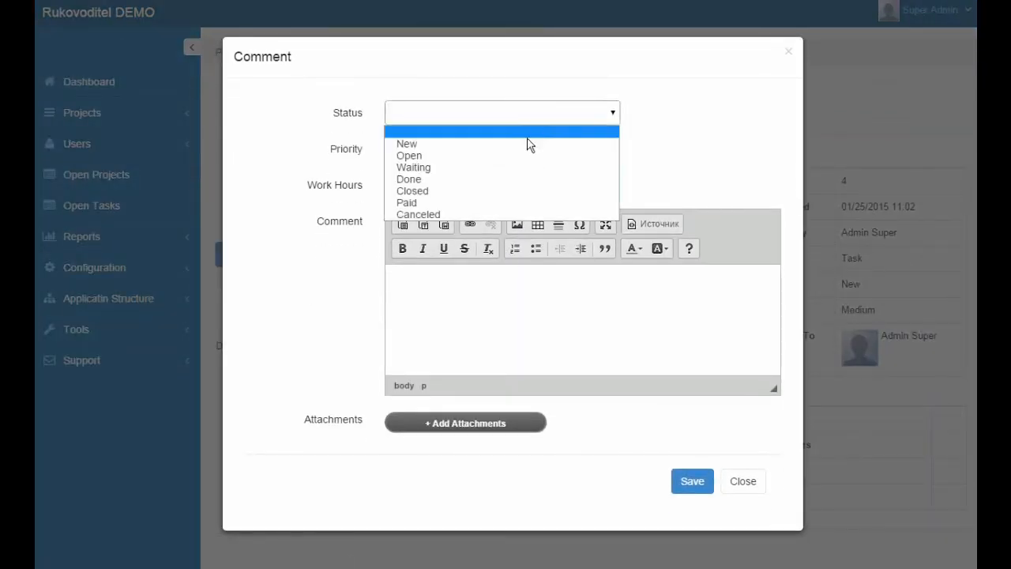
left_click(408, 179)
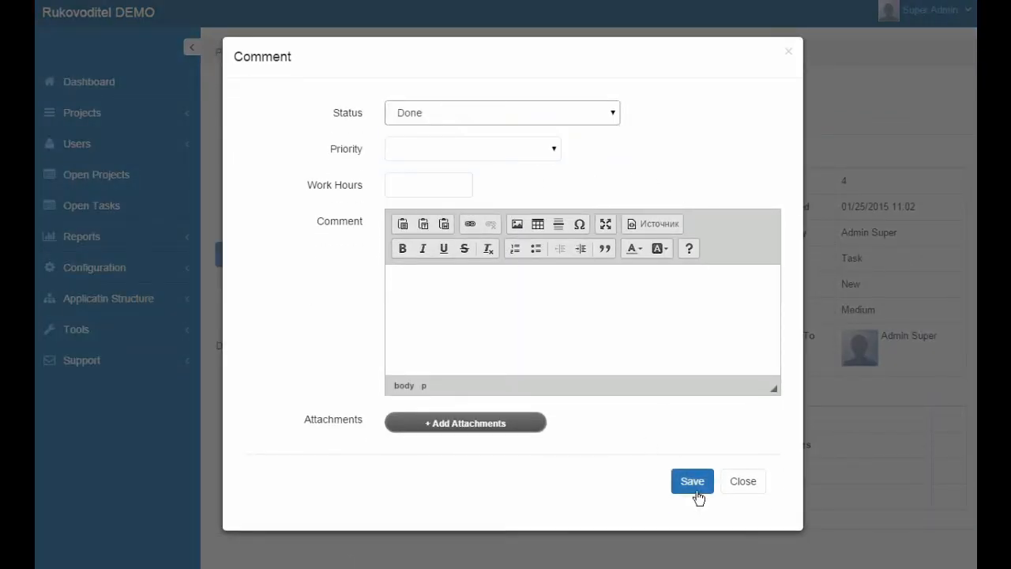
left_click(692, 481)
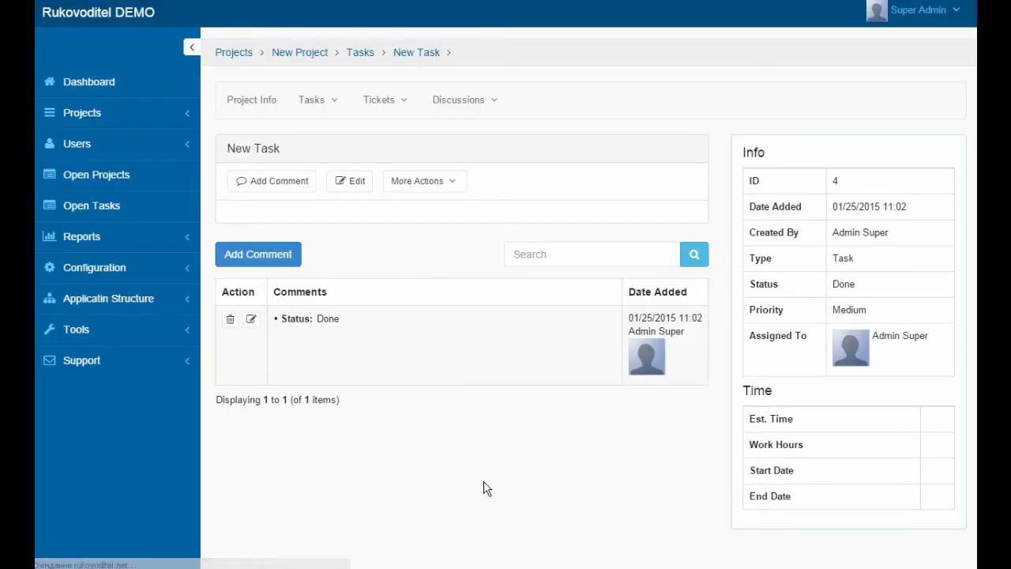
Start a standard report named 'New Projects', shown in menu and dashboard.
left_click(81, 236)
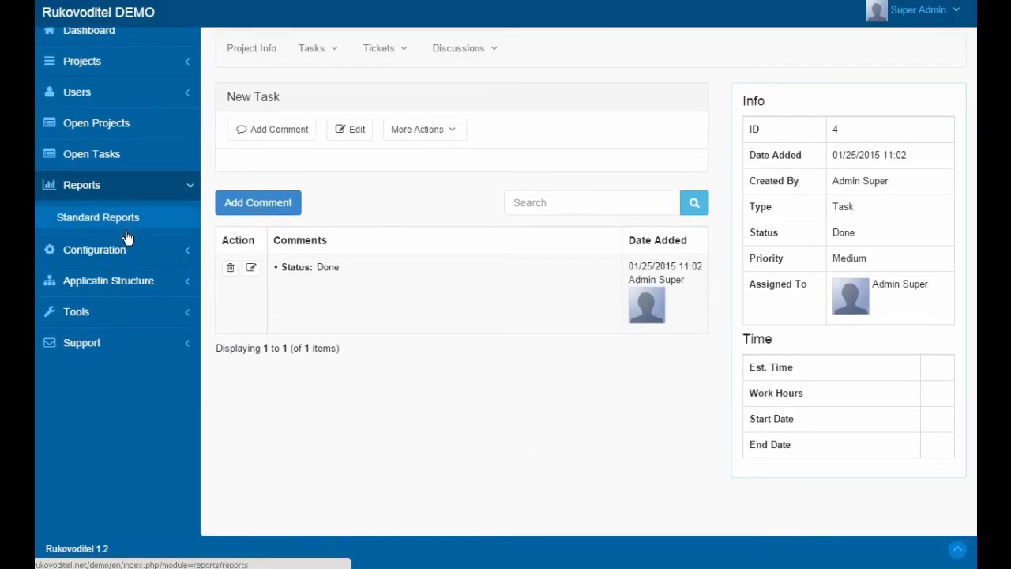
left_click(98, 217)
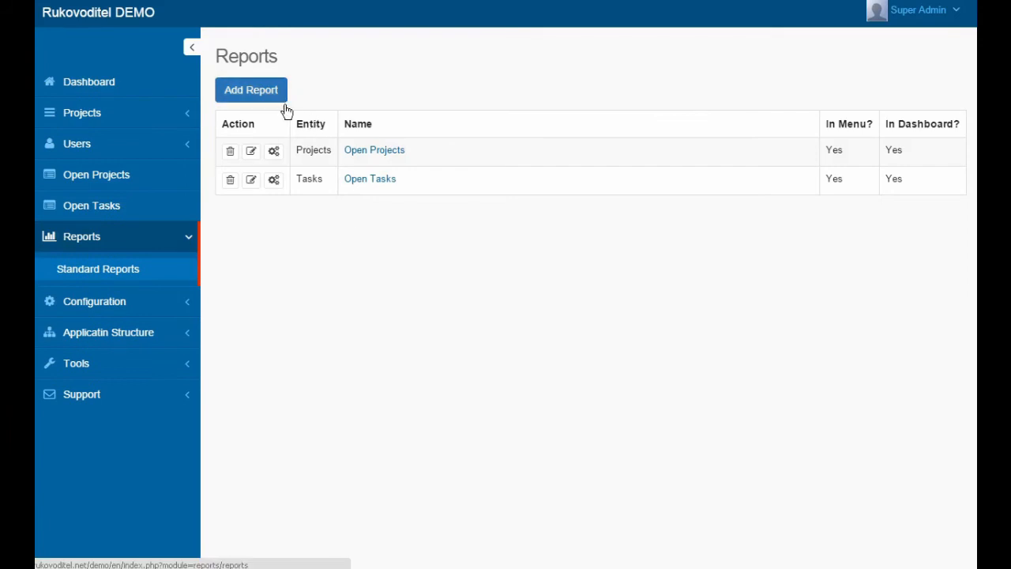
left_click(251, 89)
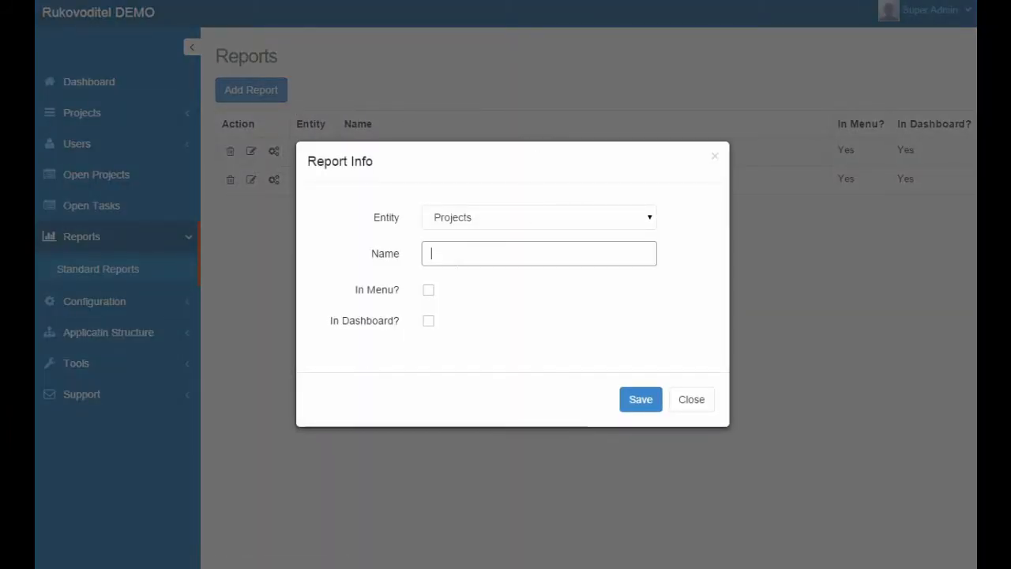
type("New Projects")
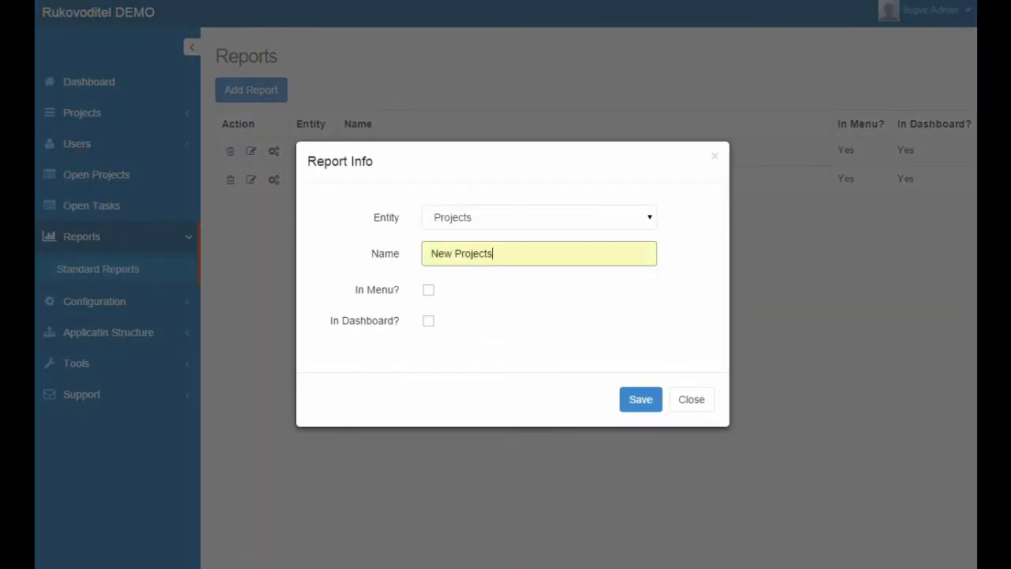
left_click(428, 289)
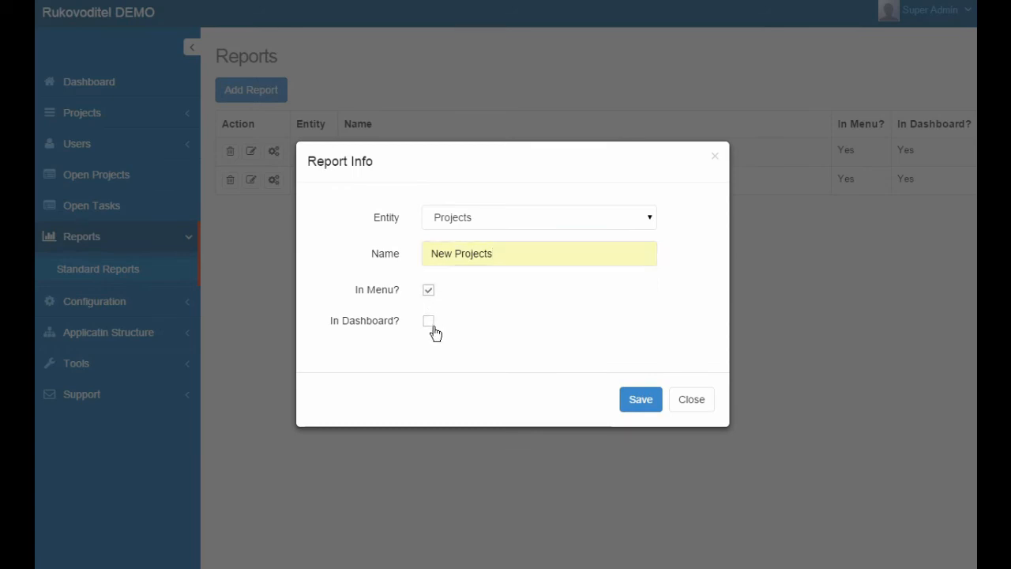
left_click(428, 320)
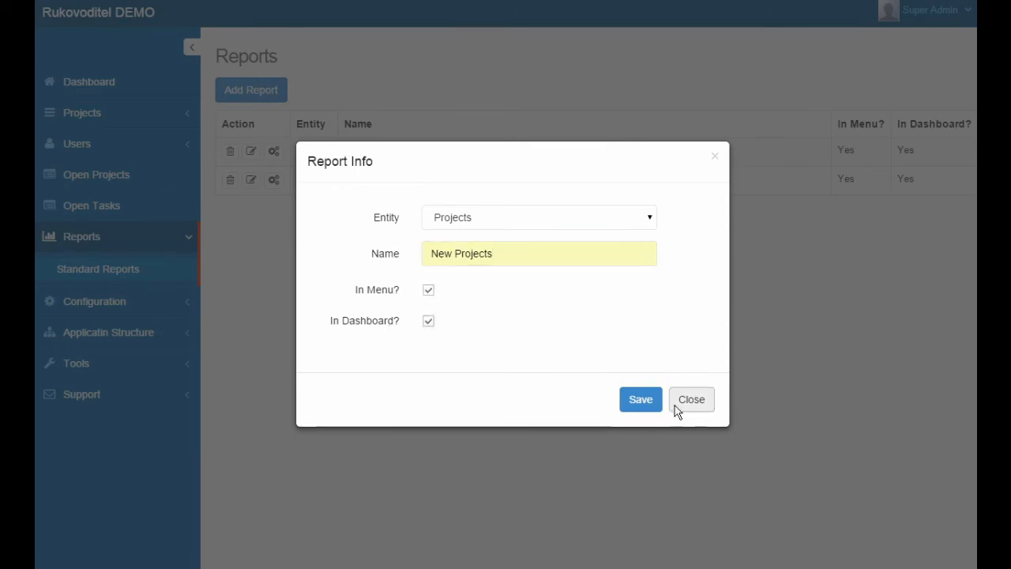
left_click(639, 399)
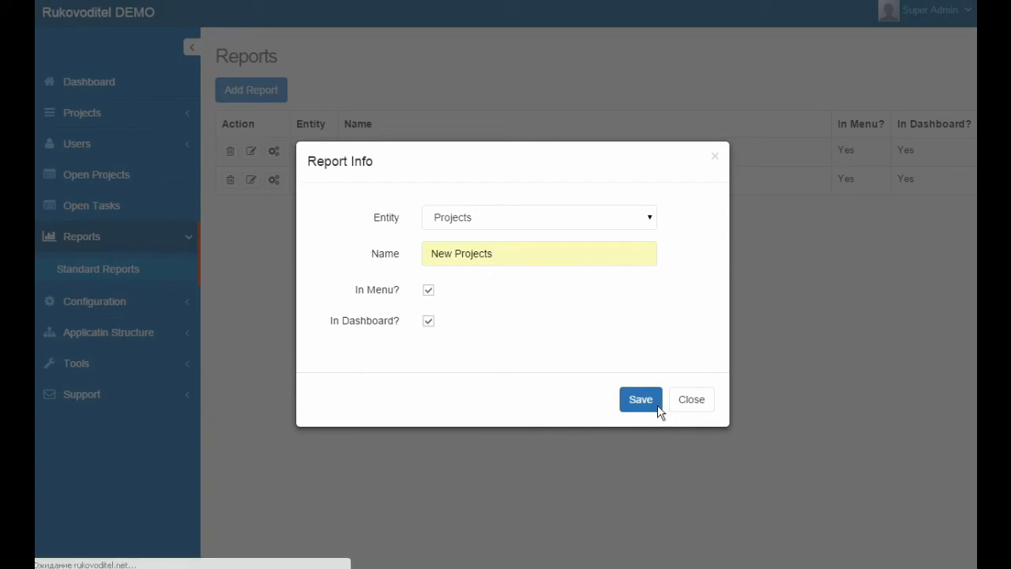
Save the New Projects report and add a Status filter including only New.
left_click(640, 399)
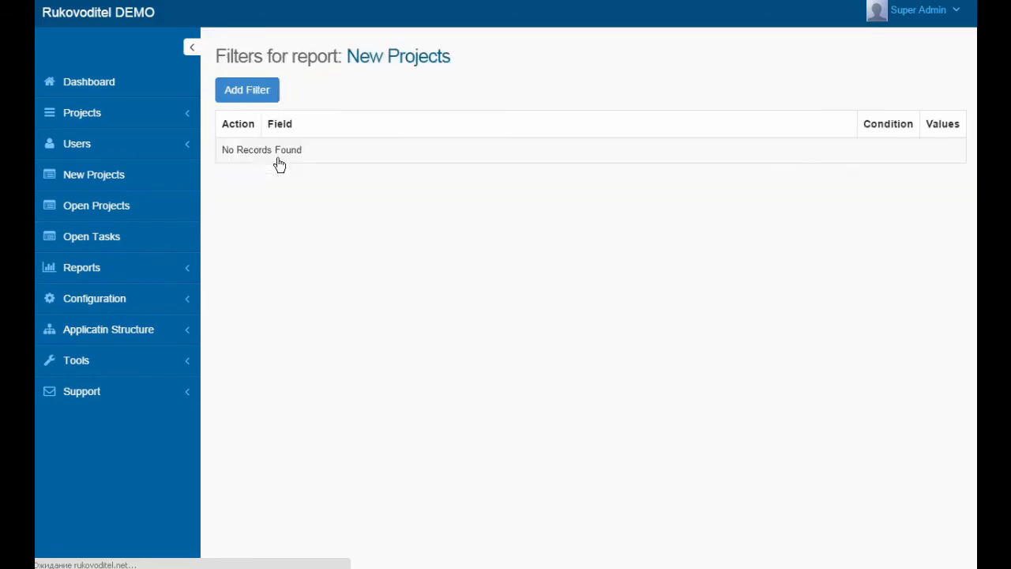
left_click(247, 89)
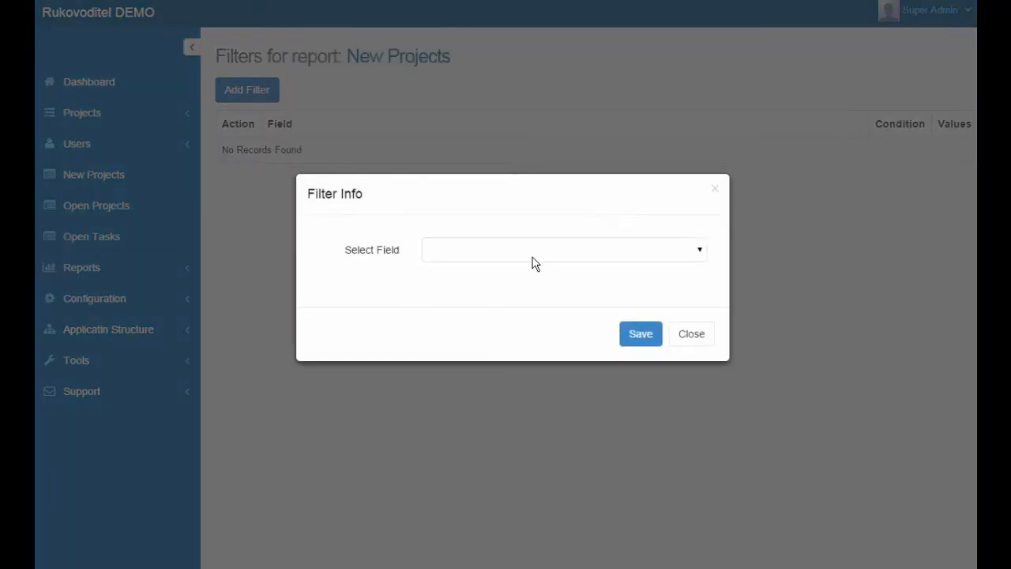
left_click(563, 249)
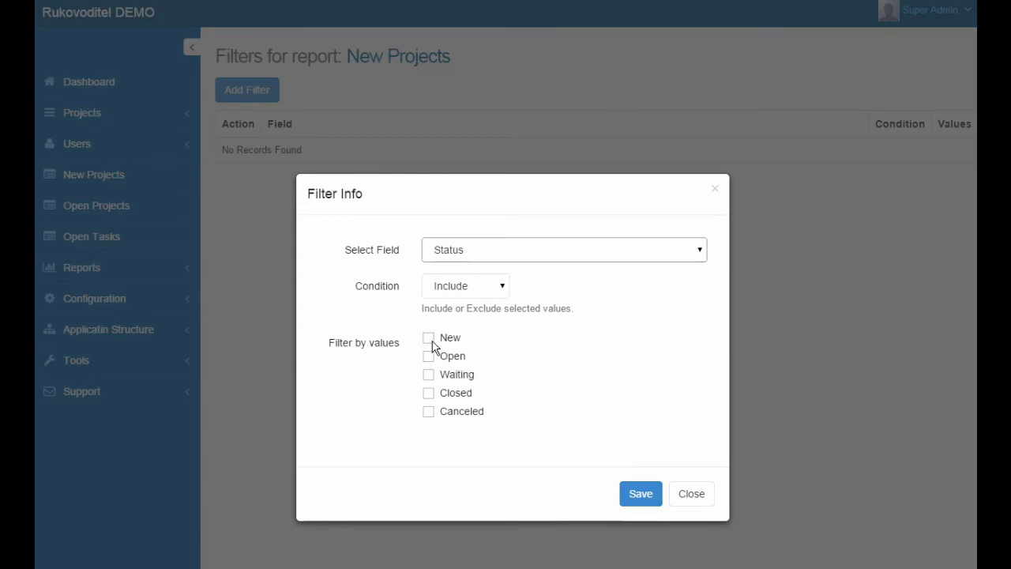
left_click(428, 337)
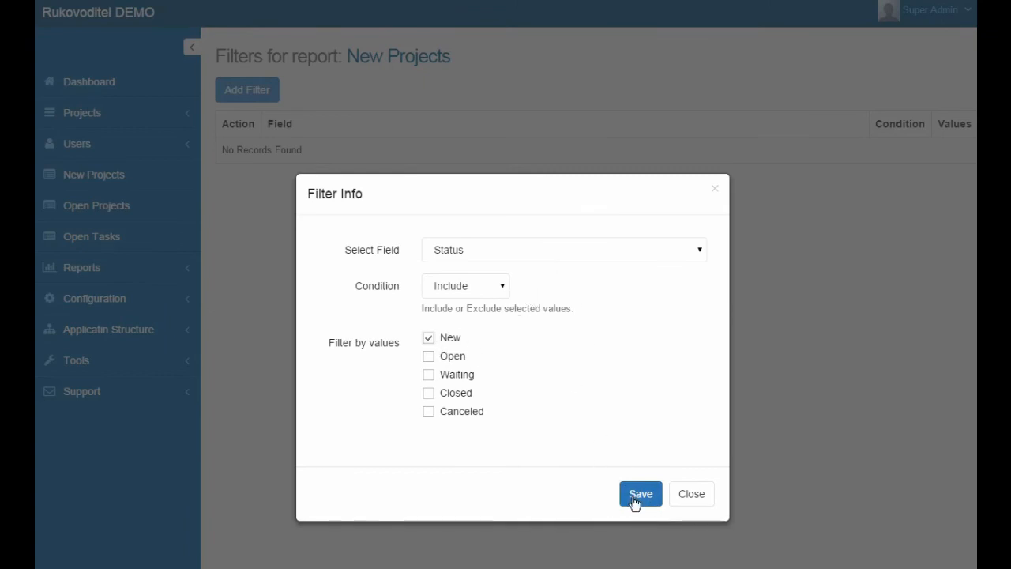
left_click(640, 492)
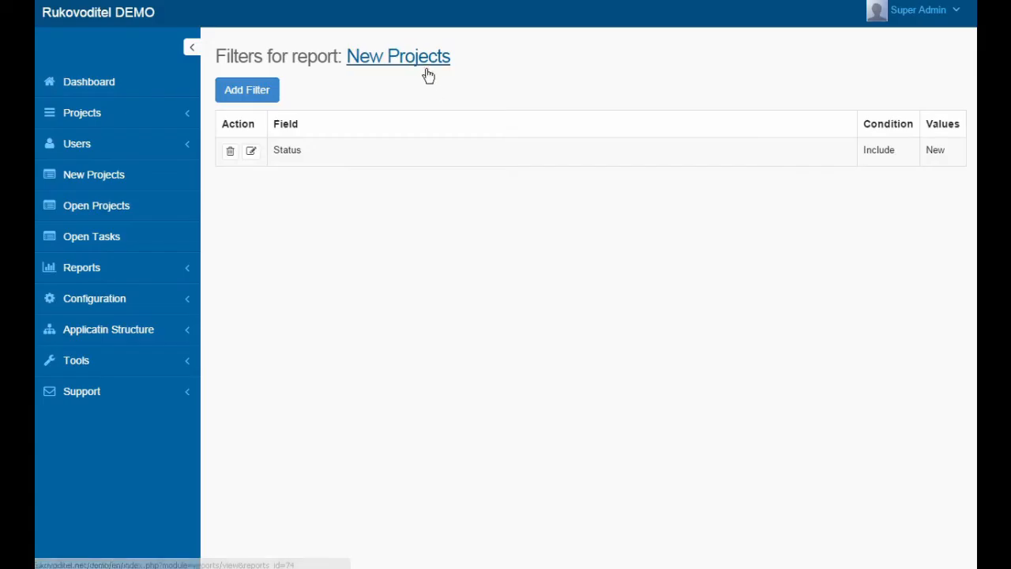
Open the New Projects report listing four projects with status New.
left_click(398, 56)
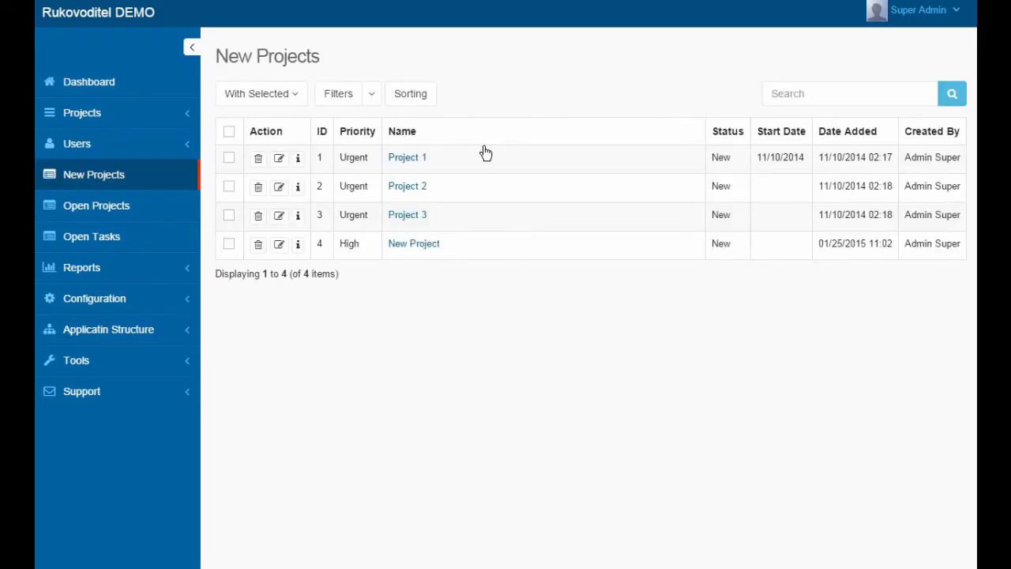
mouse_move(446, 251)
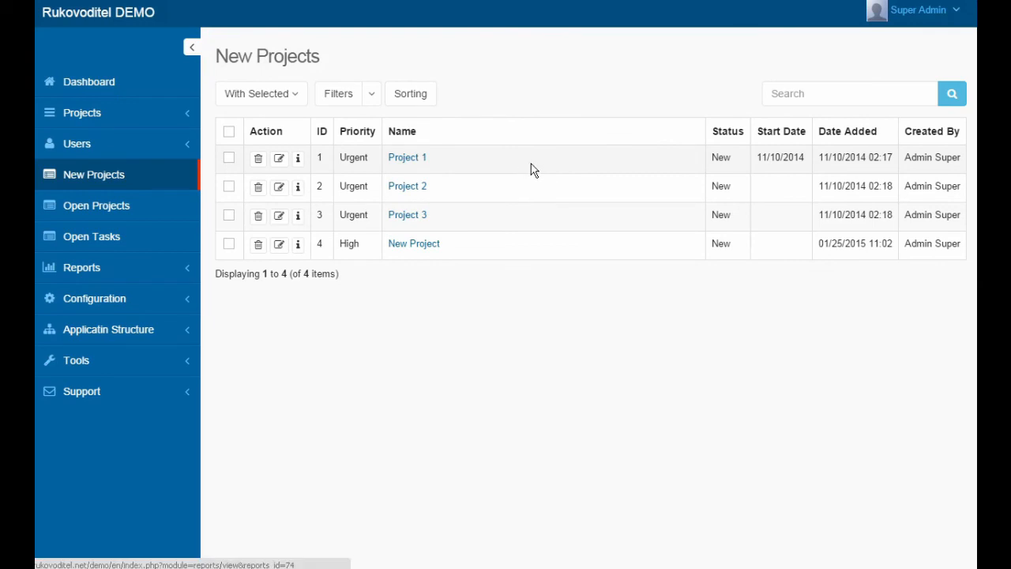
left_click(108, 328)
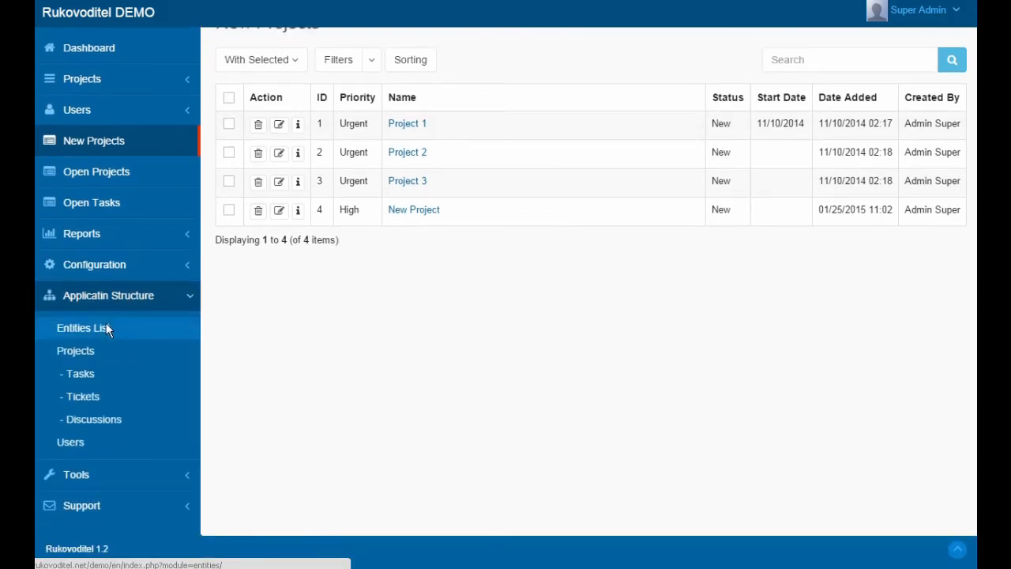
Show the application Entities List under Application Structure.
left_click(83, 327)
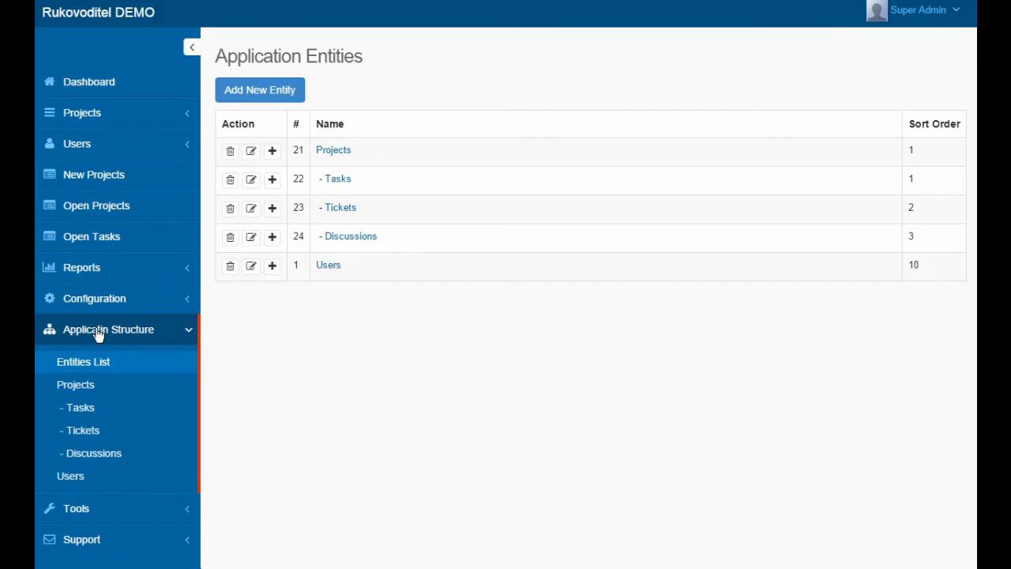
mouse_move(345, 176)
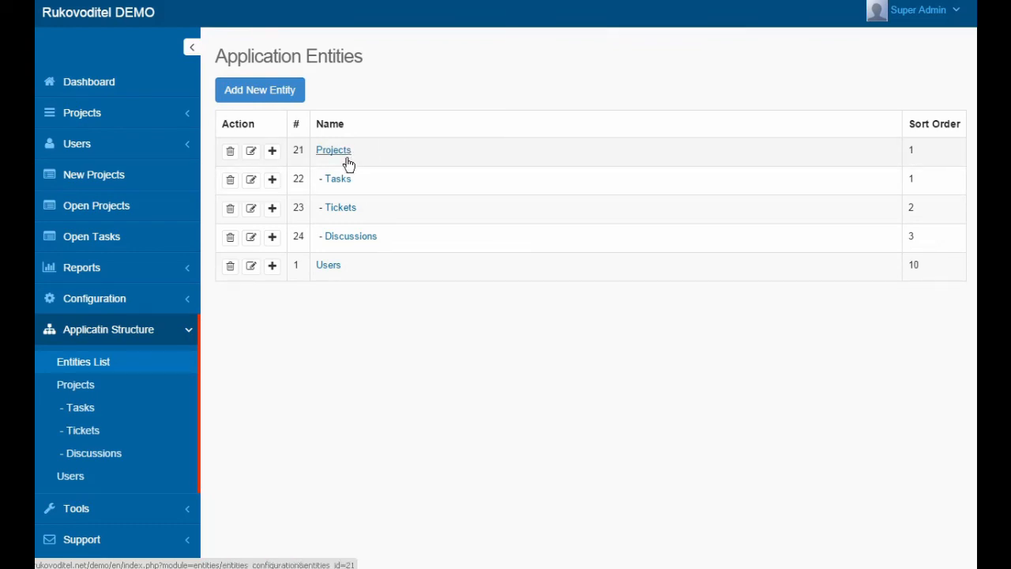
Open the Projects entity's configuration and browse its comments configuration menu.
left_click(333, 150)
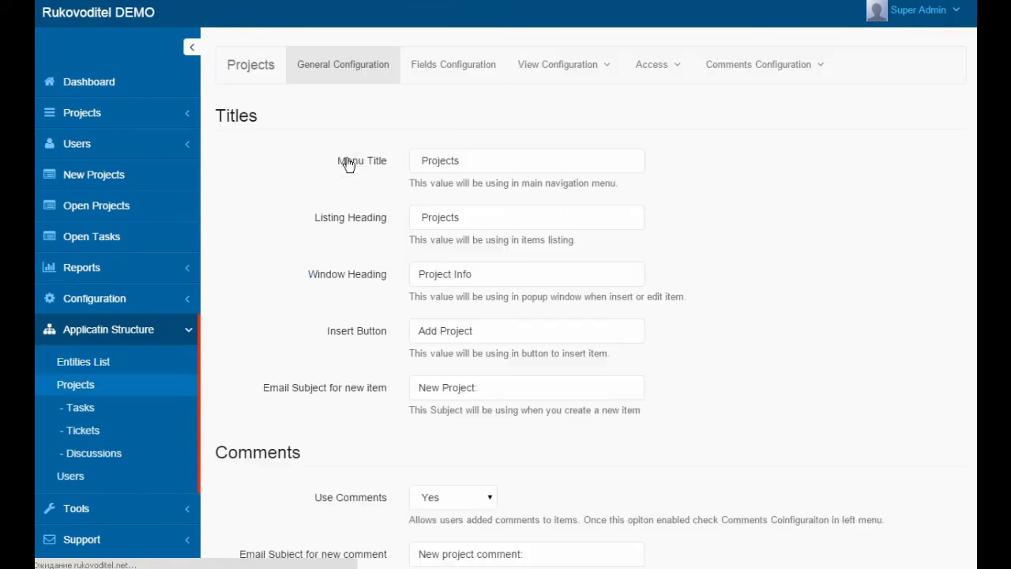
mouse_move(467, 127)
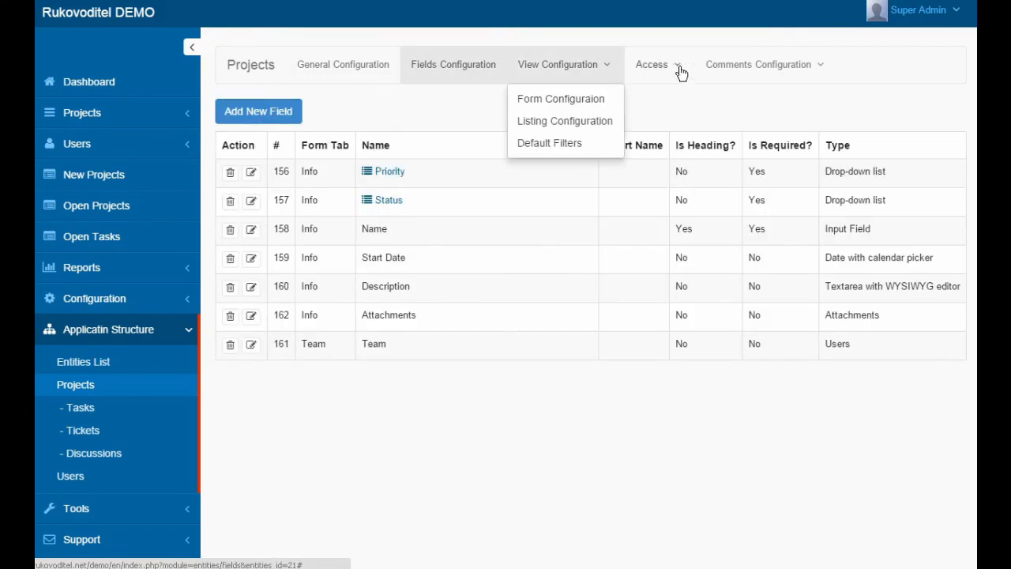
left_click(763, 64)
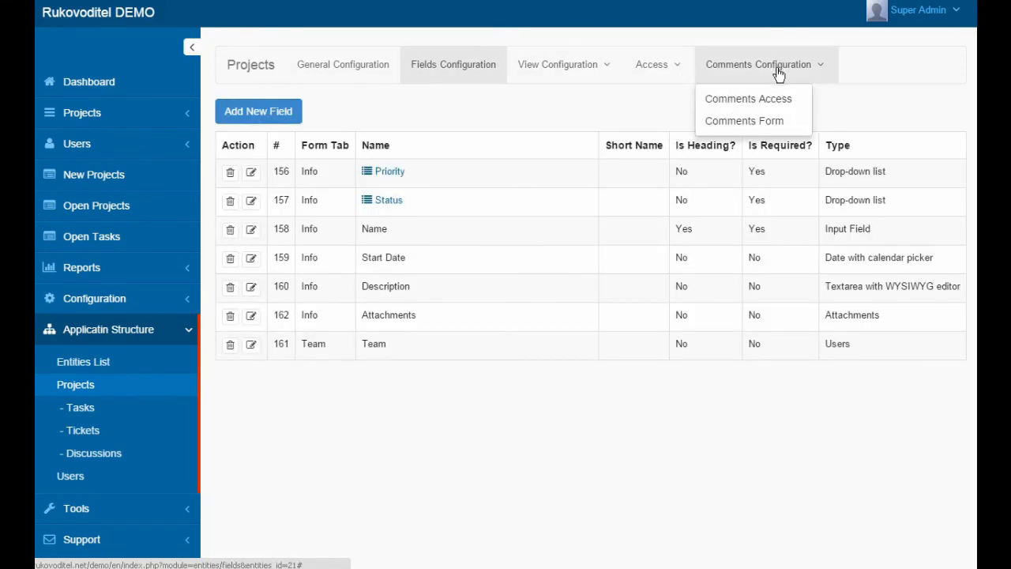
left_click(620, 118)
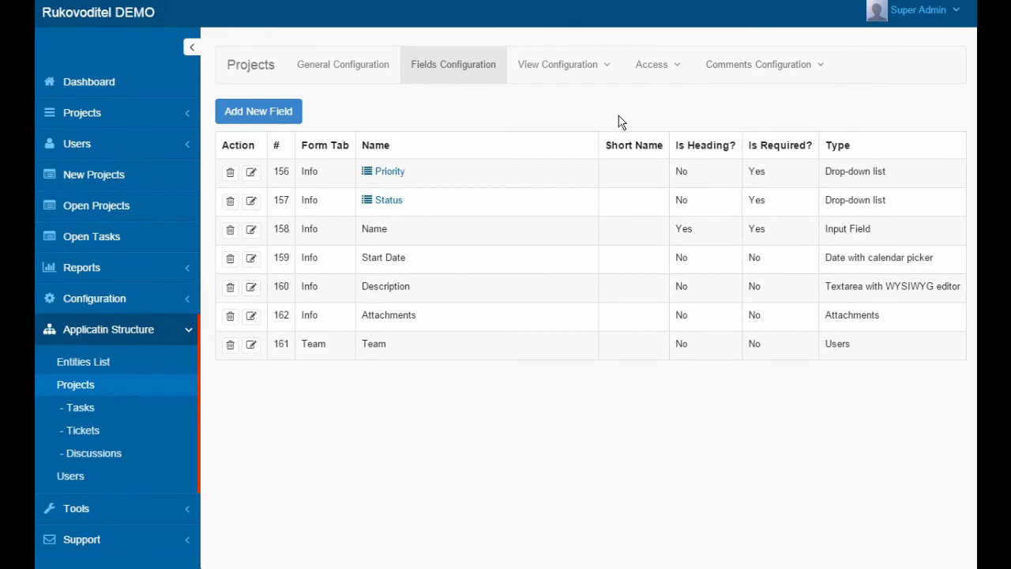